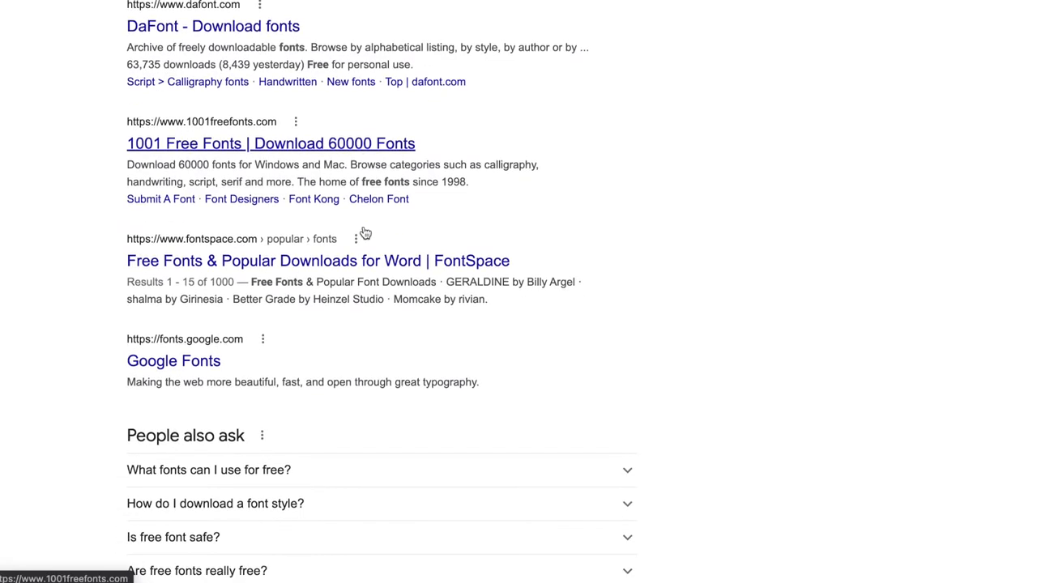
- Scroll through the free-font search results and go to the Google Fonts catalogue
{"action": "scroll", "scroll_direction": "down", "scroll_amount": 3}
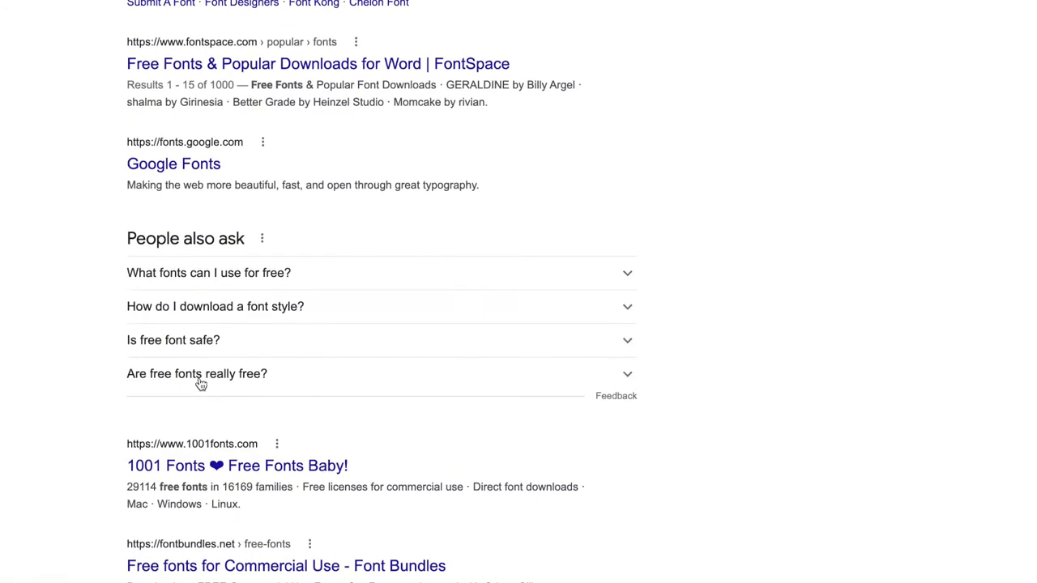
{"action": "scroll", "scroll_direction": "down", "scroll_amount": 3}
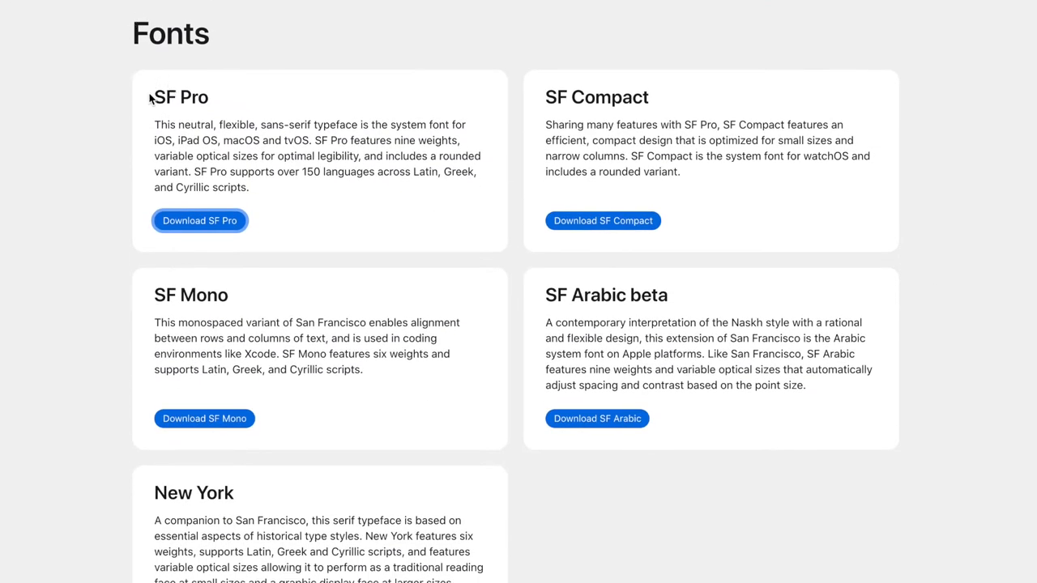
{"action": "left_click", "coordinate": [199, 220]}
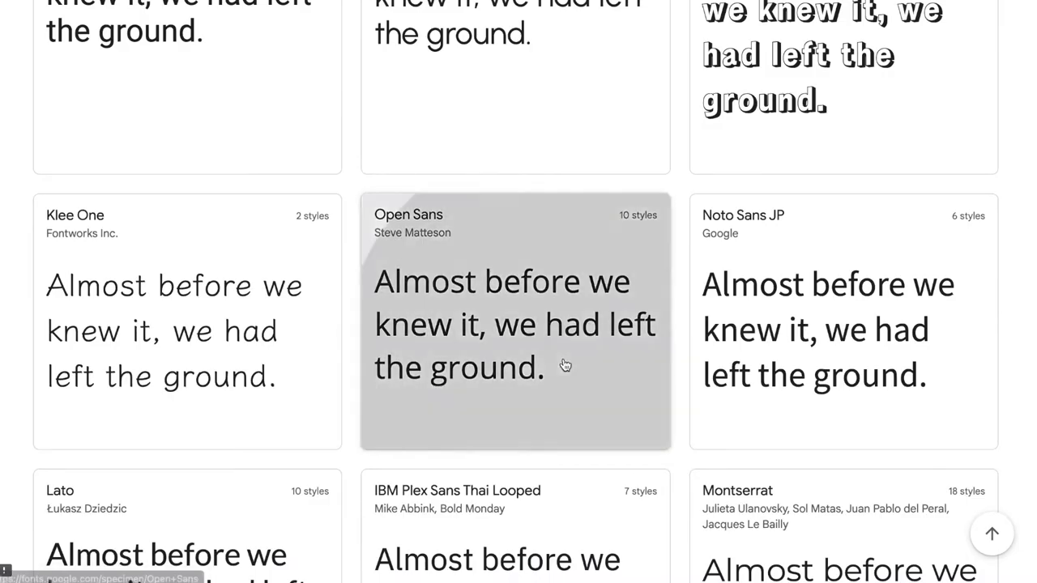
- Open the Open Sans page and scroll through its Light to Extra-bold italic styles
{"action": "left_click", "coordinate": [515, 321]}
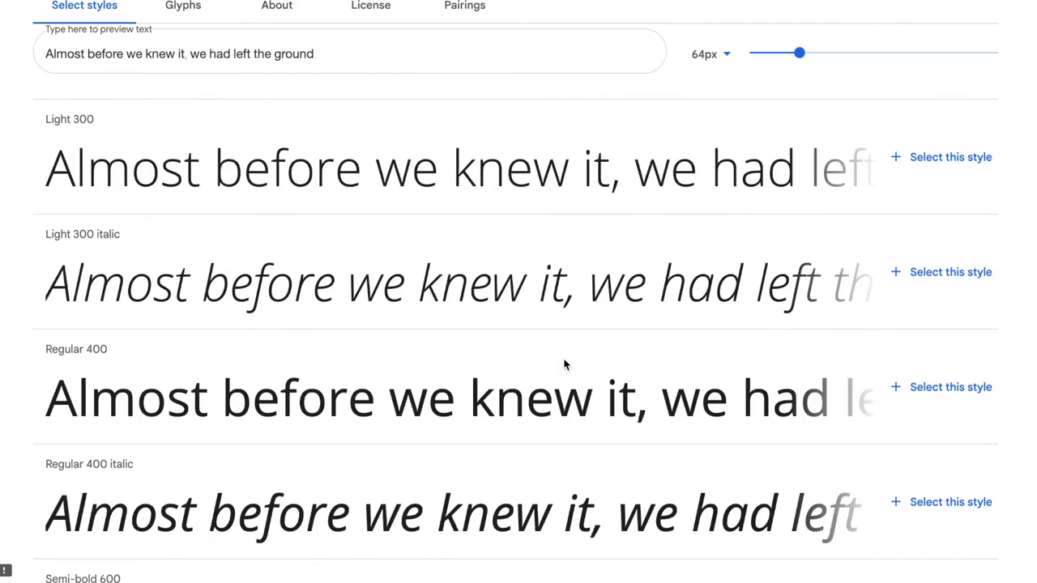
{"action": "scroll", "scroll_direction": "down", "scroll_amount": 3}
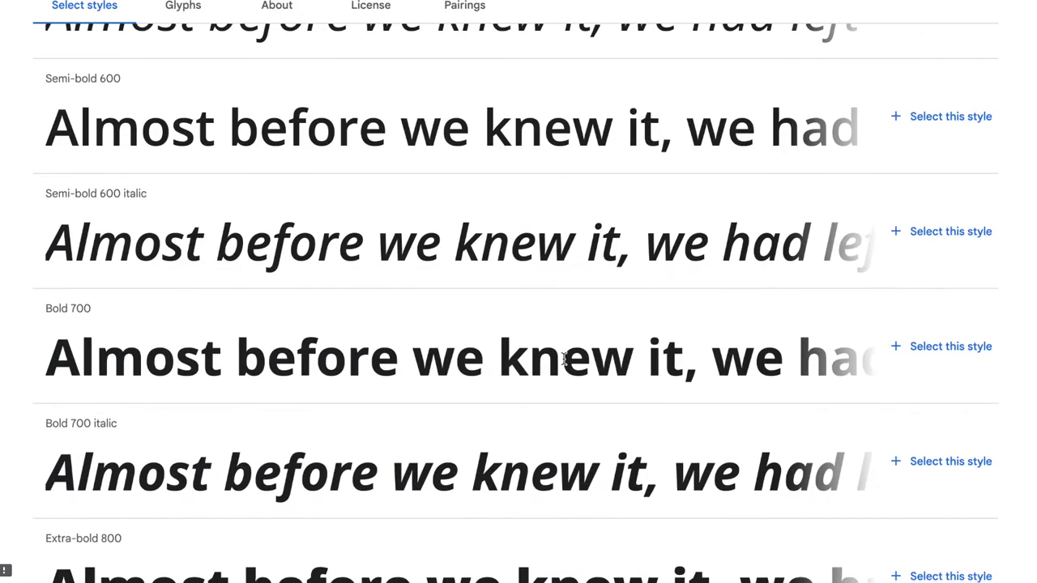
{"action": "scroll", "scroll_direction": "down", "scroll_amount": 3}
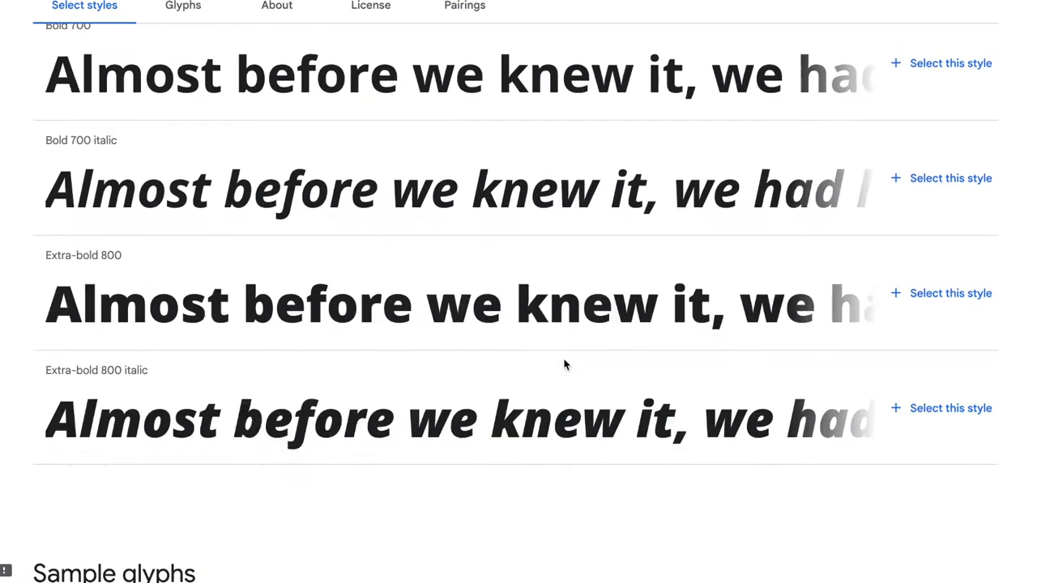
{"action": "scroll", "scroll_direction": "up", "scroll_amount": 3}
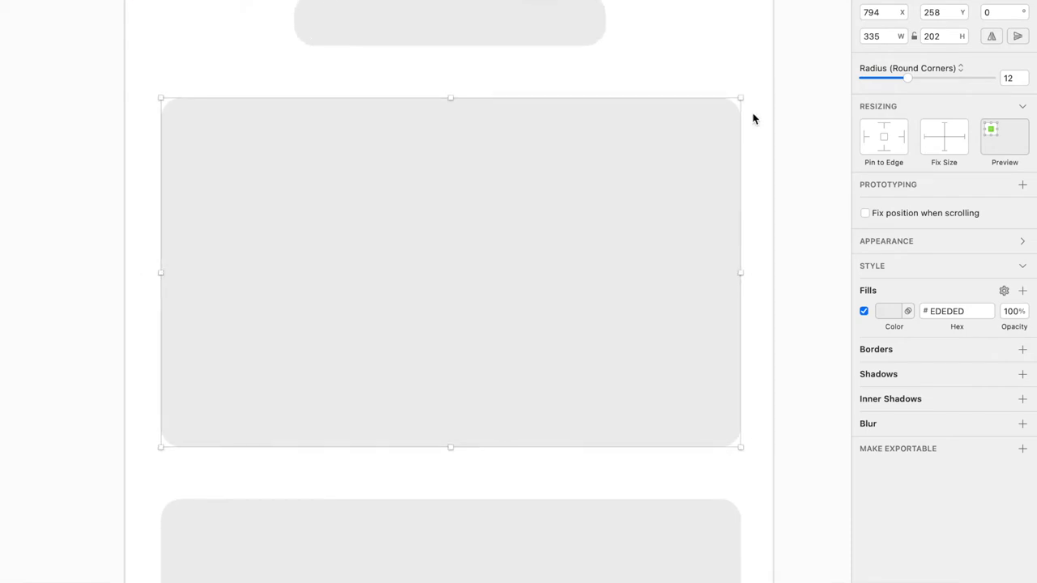
- Drag the top card's corner radius from 3 up to 49, then back to about 31
{"action": "left_click_drag", "start_coordinate": [910, 78], "coordinate": [872, 77]}
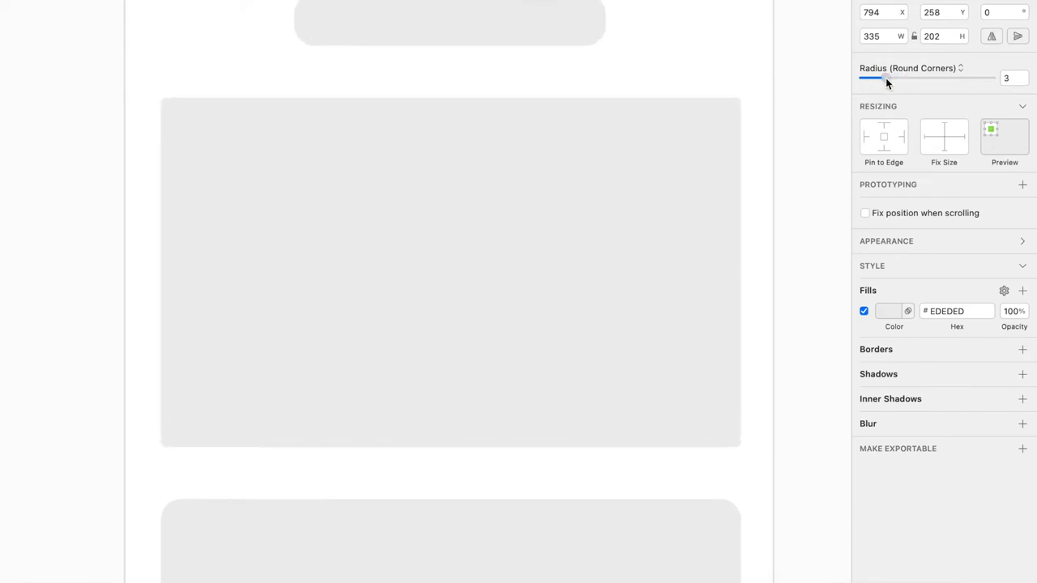
{"action": "left_click_drag", "start_coordinate": [887, 78], "coordinate": [966, 77]}
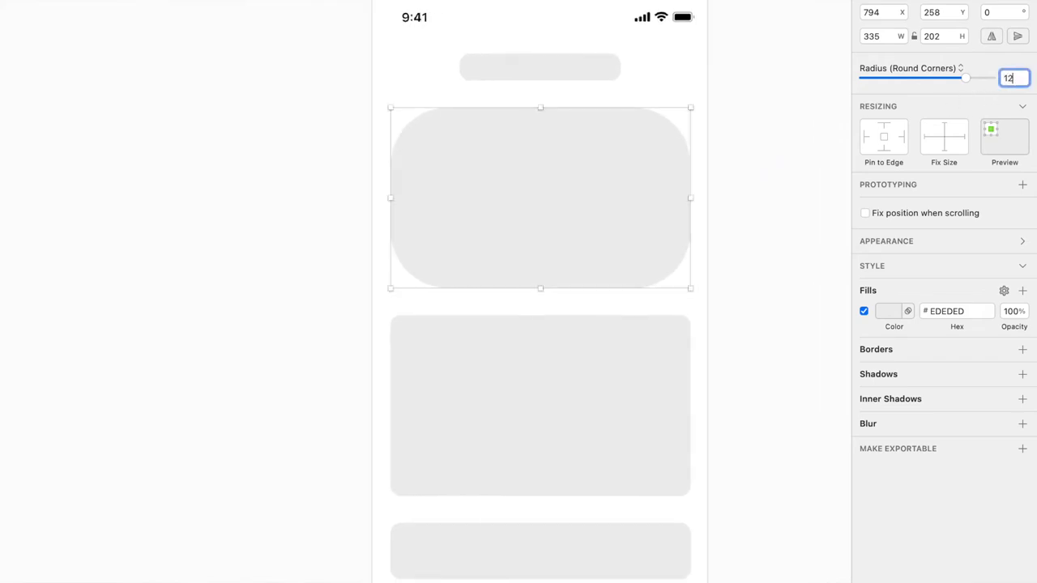
{"action": "left_click_drag", "start_coordinate": [966, 77], "coordinate": [980, 78]}
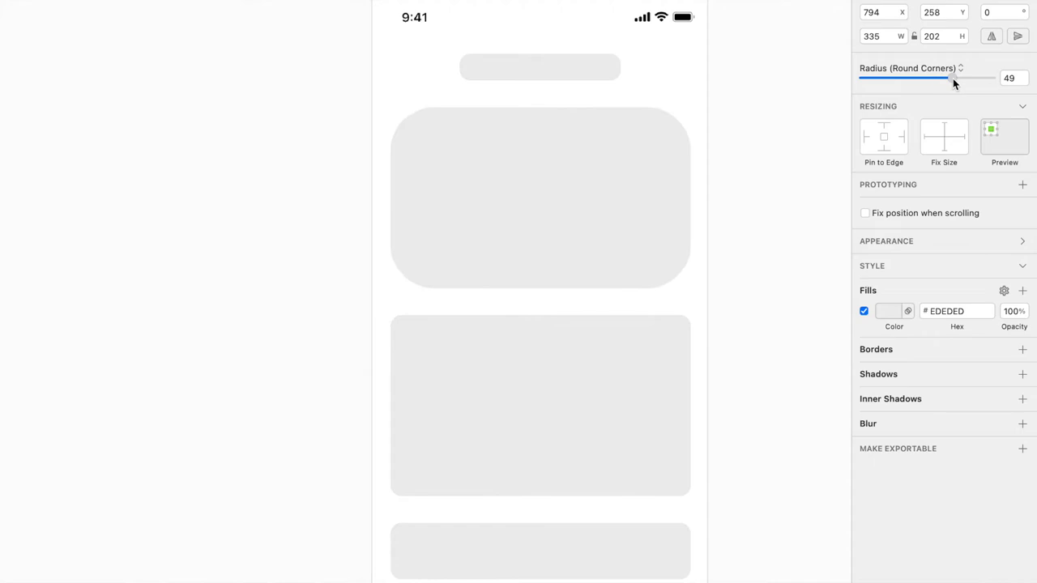
{"action": "left_click_drag", "start_coordinate": [948, 78], "coordinate": [932, 78]}
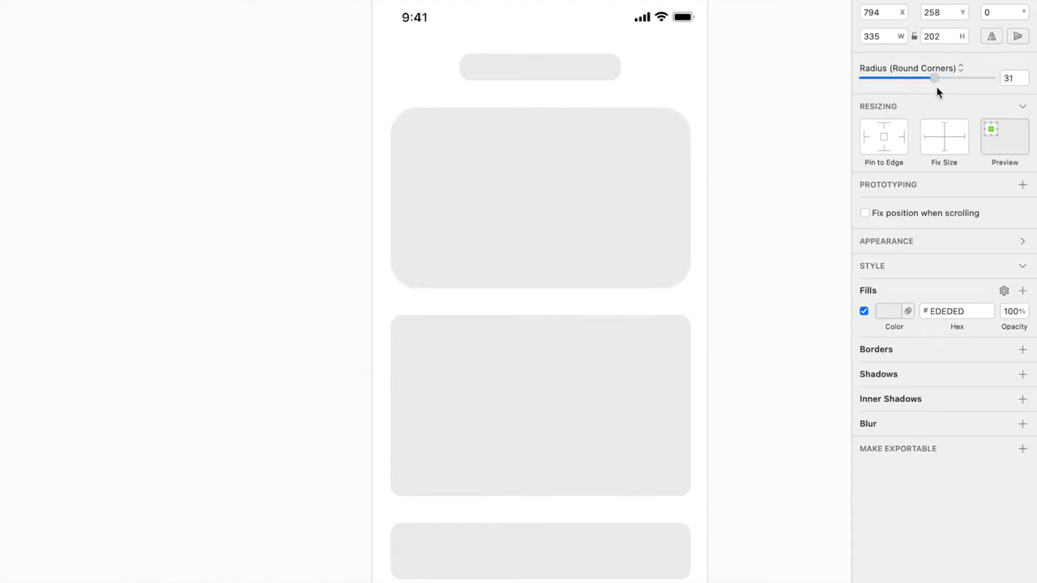
{"action": "left_click_drag", "start_coordinate": [930, 78], "coordinate": [907, 78]}
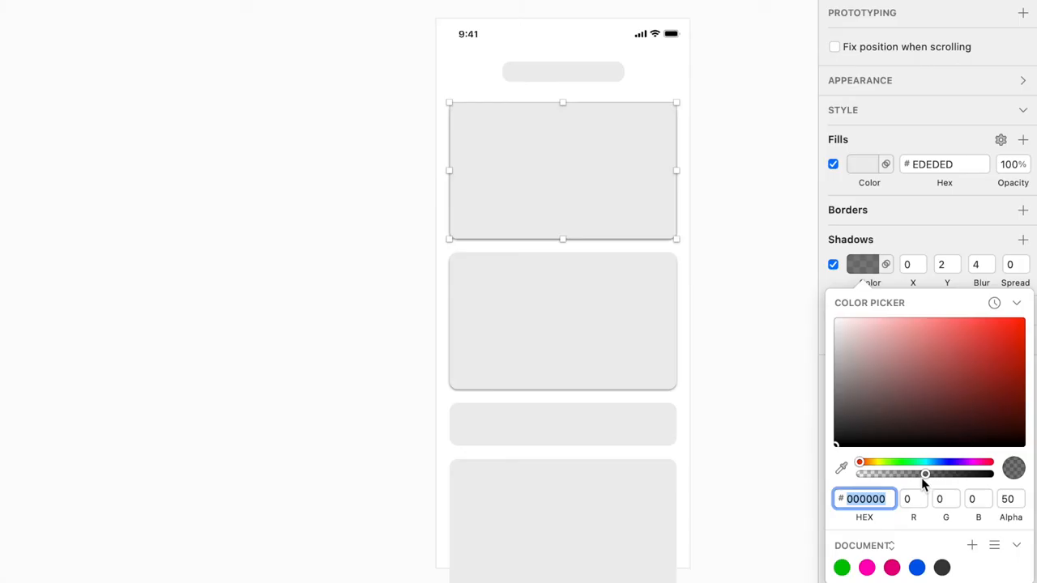
- Lighten the shadow colour to A0A0A0 and raise the shadow blur to 20
{"action": "left_click_drag", "start_coordinate": [926, 474], "coordinate": [882, 475]}
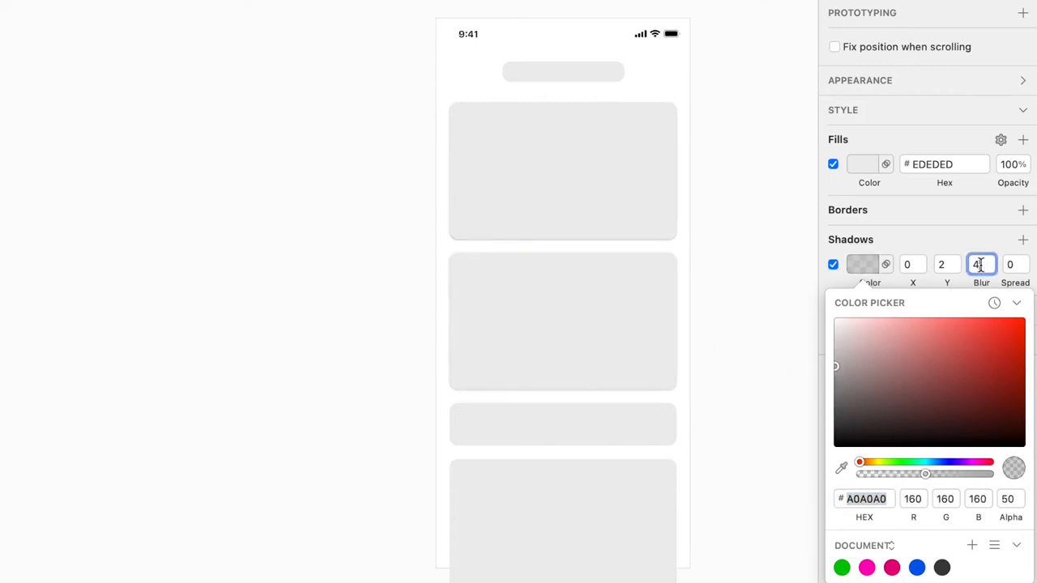
{"action": "type", "text": "1"}
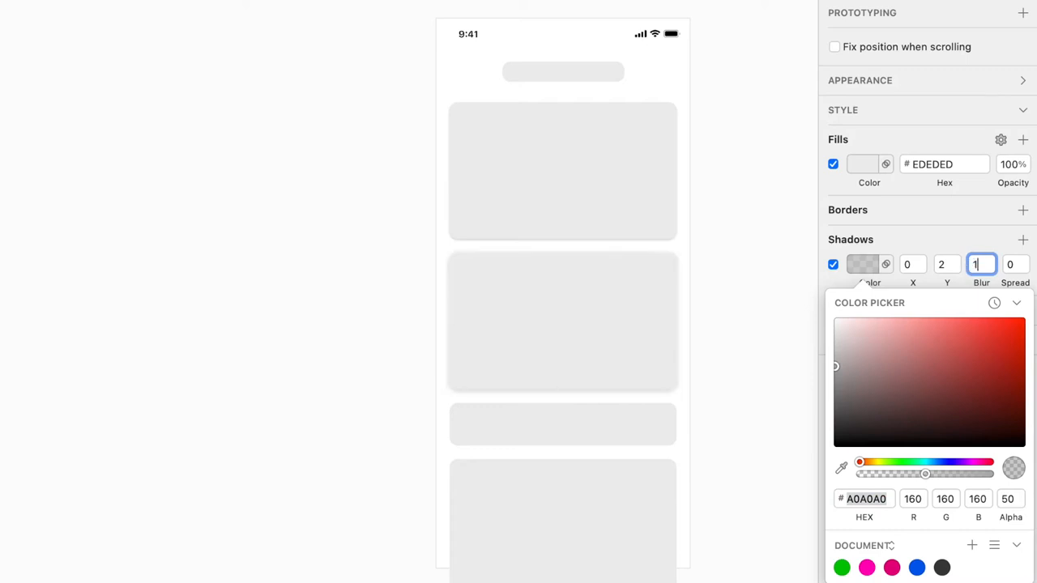
{"action": "type", "text": "20"}
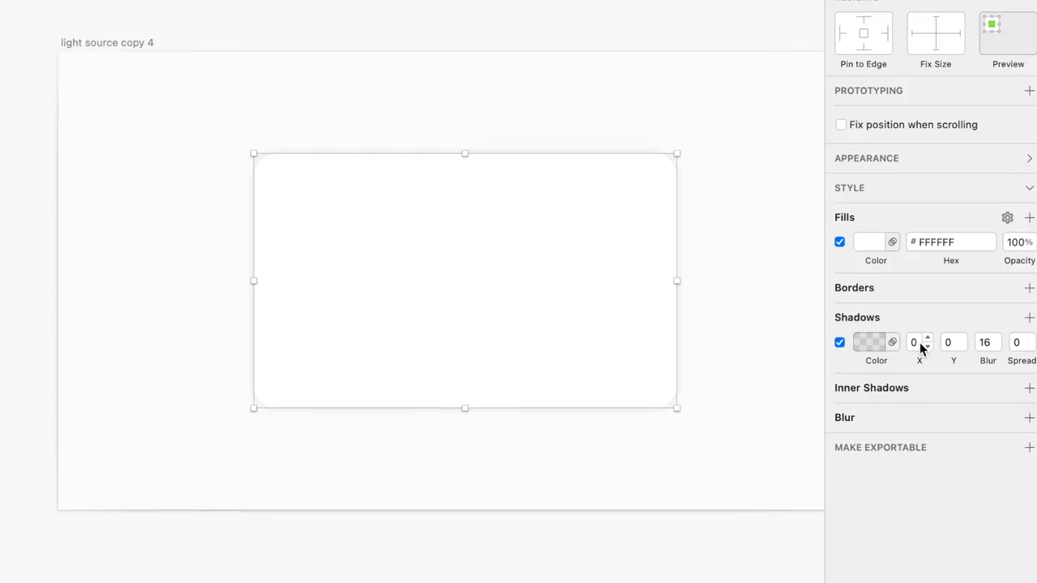
- Set the white card's shadow offset to -10, then change X to 0
{"action": "left_click", "coordinate": [928, 338]}
{"action": "type", "text": "10"}
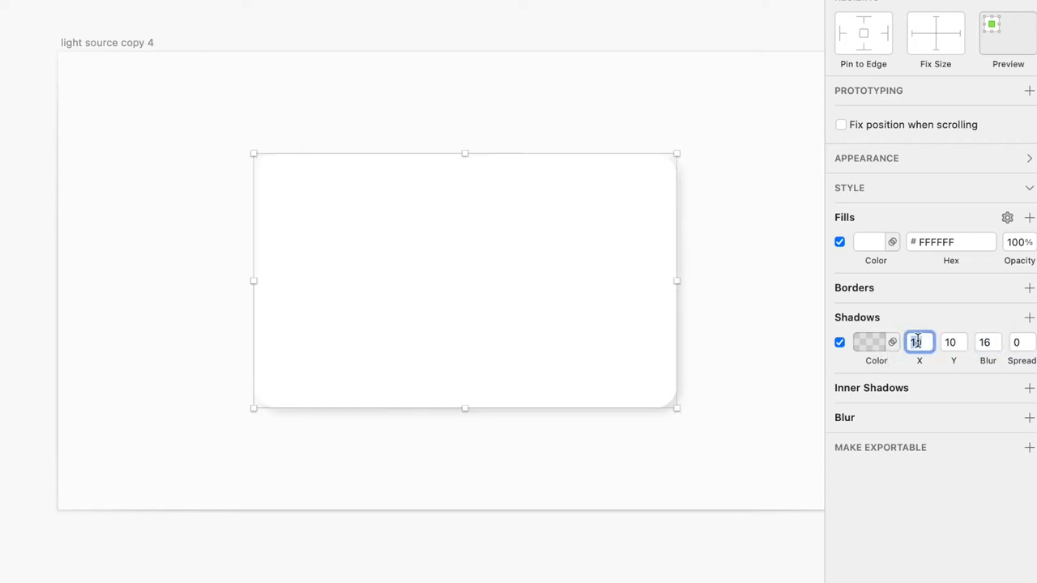
{"action": "type", "text": "-10"}
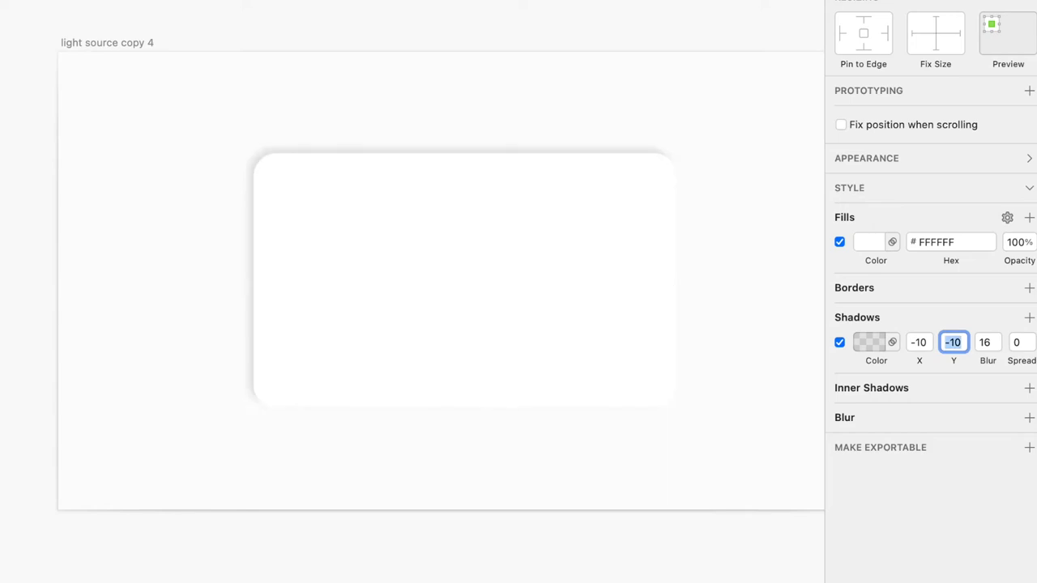
{"action": "left_click", "coordinate": [920, 342]}
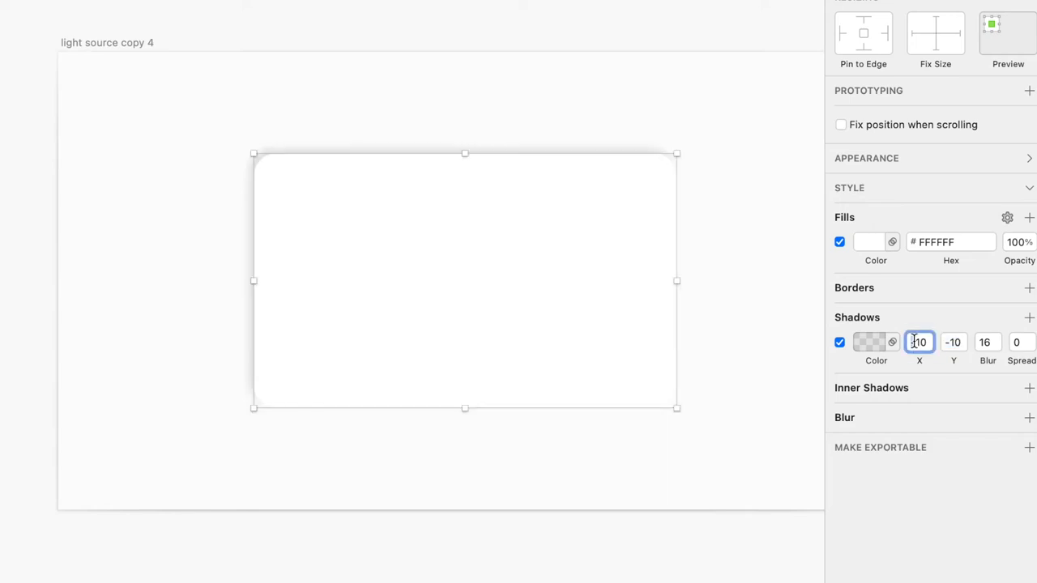
{"action": "type", "text": "0"}
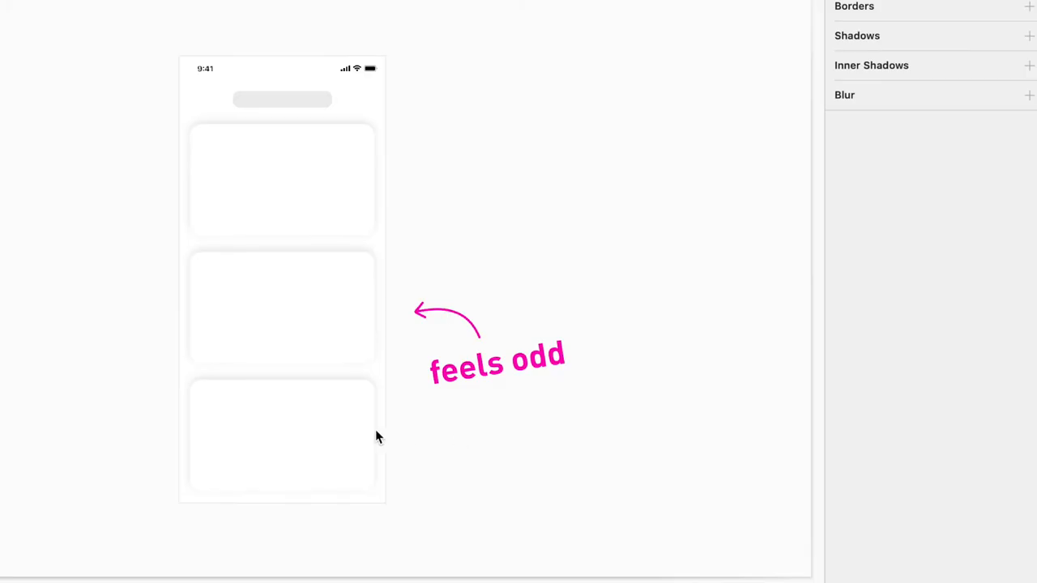
- Select the bottom white card to view its upward 4-point, 16-blur shadow
{"action": "left_click", "coordinate": [282, 438]}
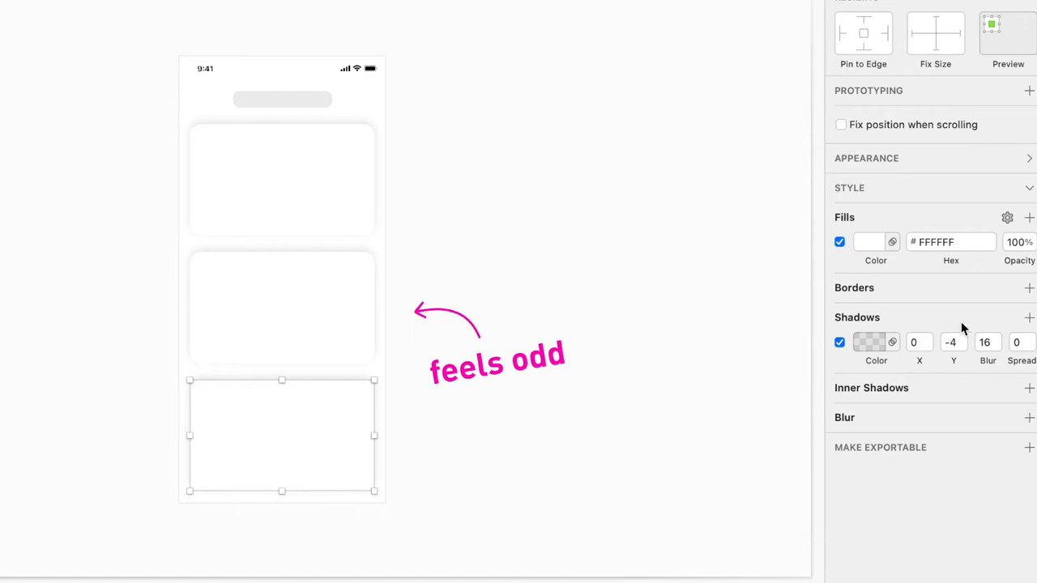
{"action": "mouse_move", "coordinate": [953, 341]}
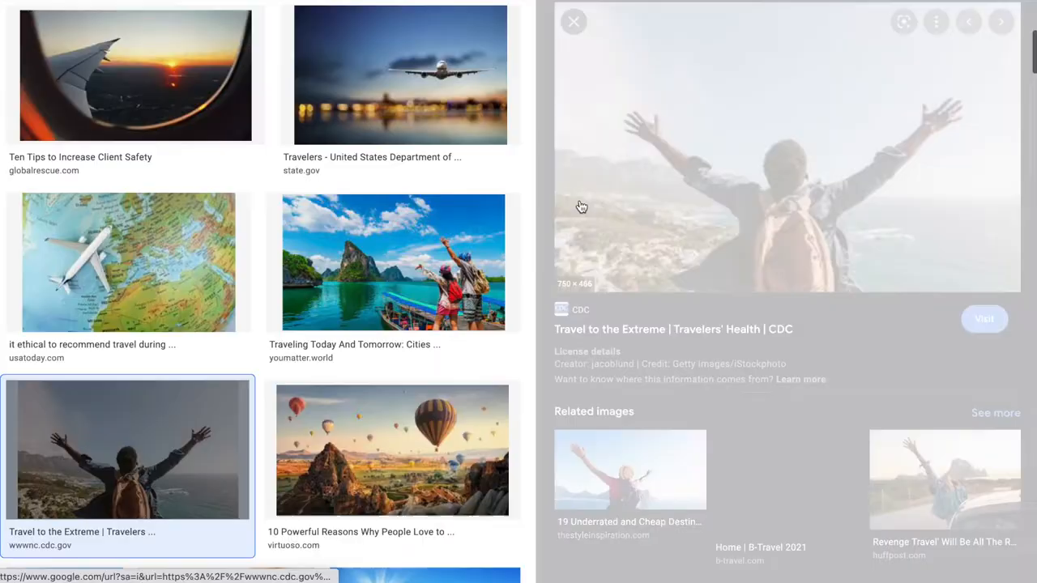
- Scroll down through the Google Images travel photo results
{"action": "scroll", "scroll_direction": "down", "scroll_amount": 3}
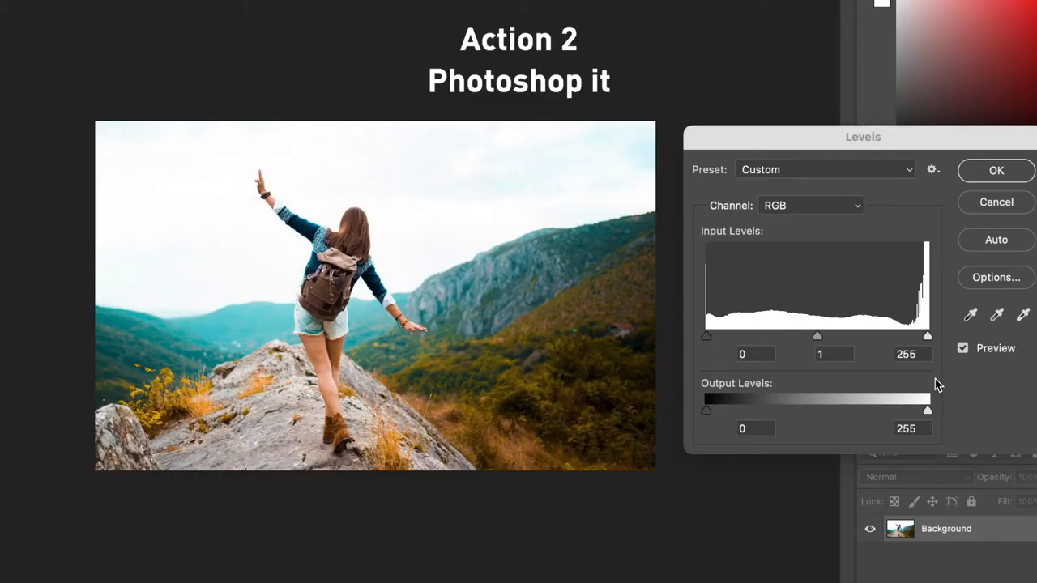
- Drag the Levels midtone input slider right to about 0.73
{"action": "left_click_drag", "start_coordinate": [817, 334], "coordinate": [839, 337]}
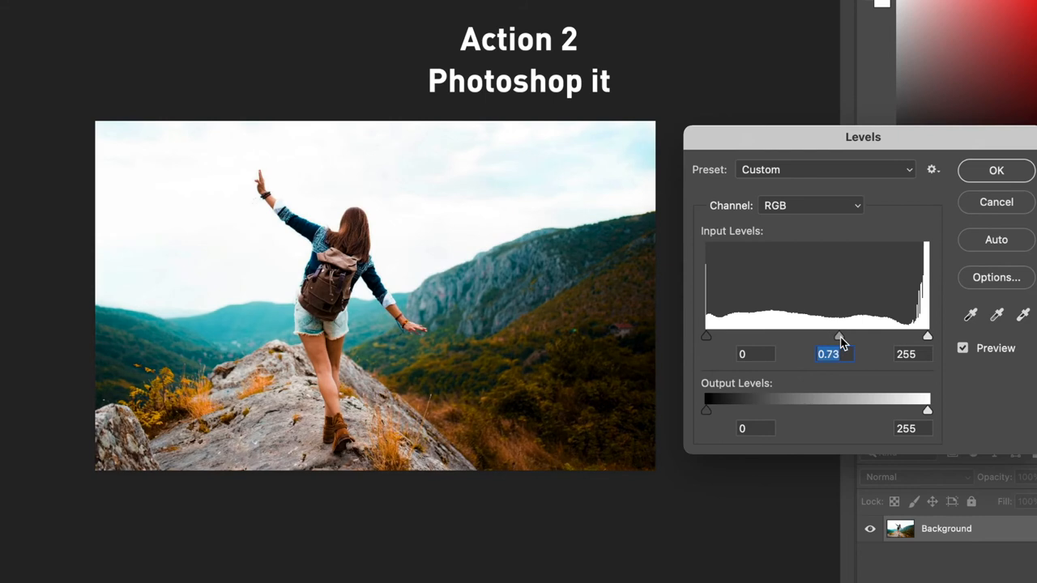
{"action": "left_click_drag", "start_coordinate": [706, 336], "coordinate": [734, 335]}
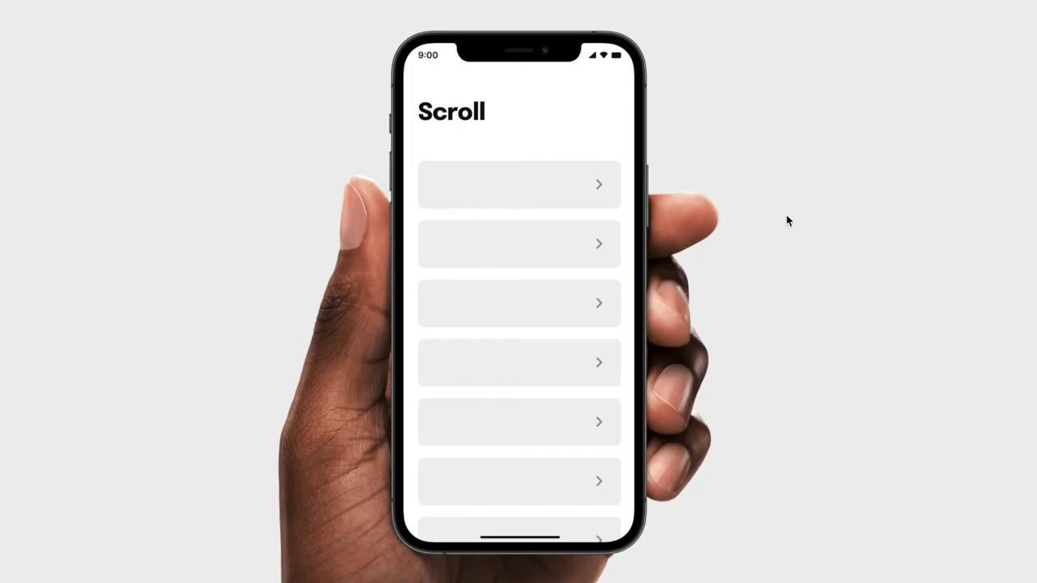
{"action": "left_click", "coordinate": [516, 184]}
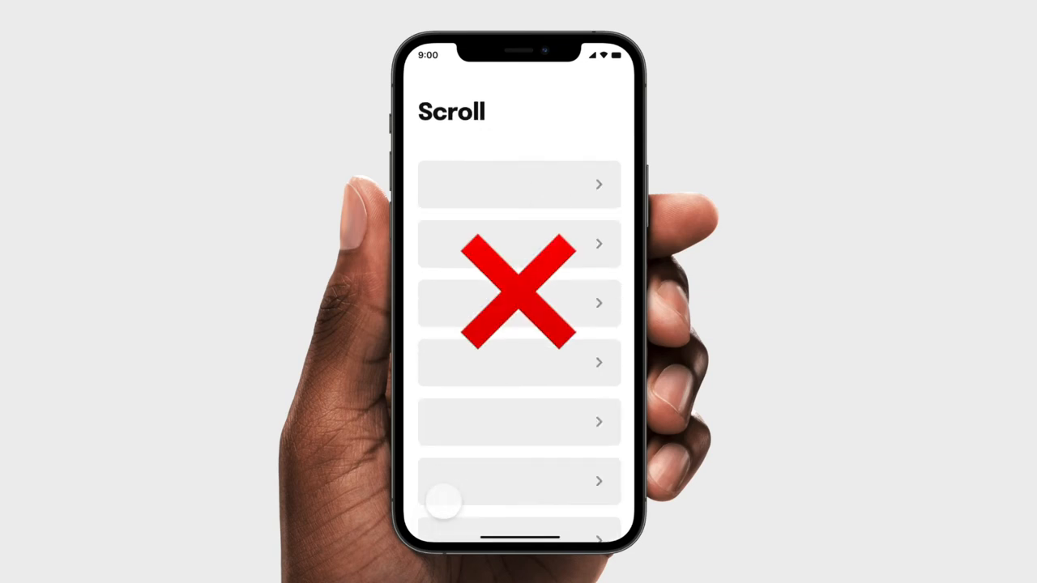
{"action": "left_click_drag", "start_coordinate": [444, 502], "coordinate": [516, 180]}
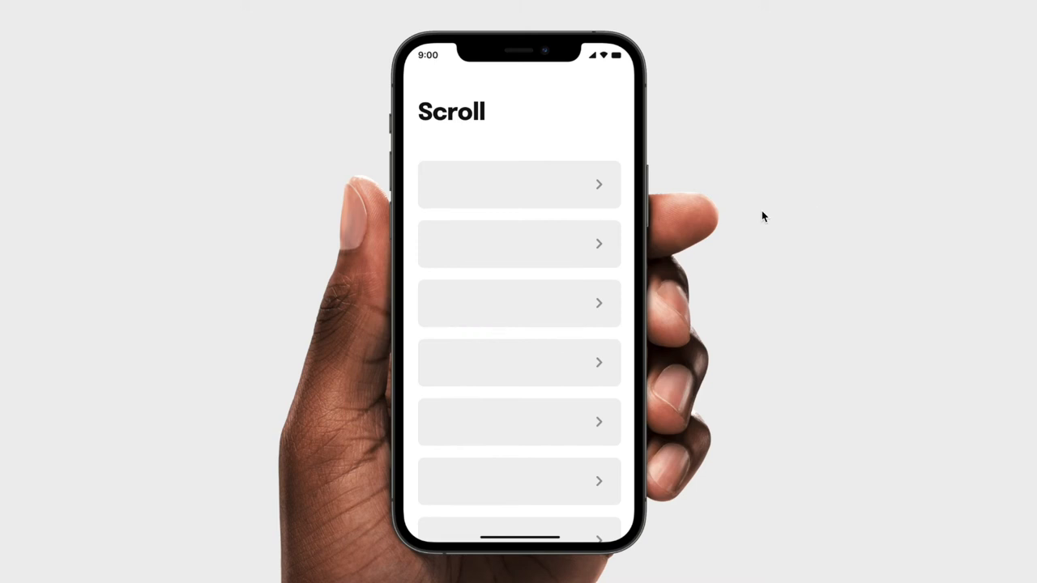
{"action": "left_click", "coordinate": [519, 184]}
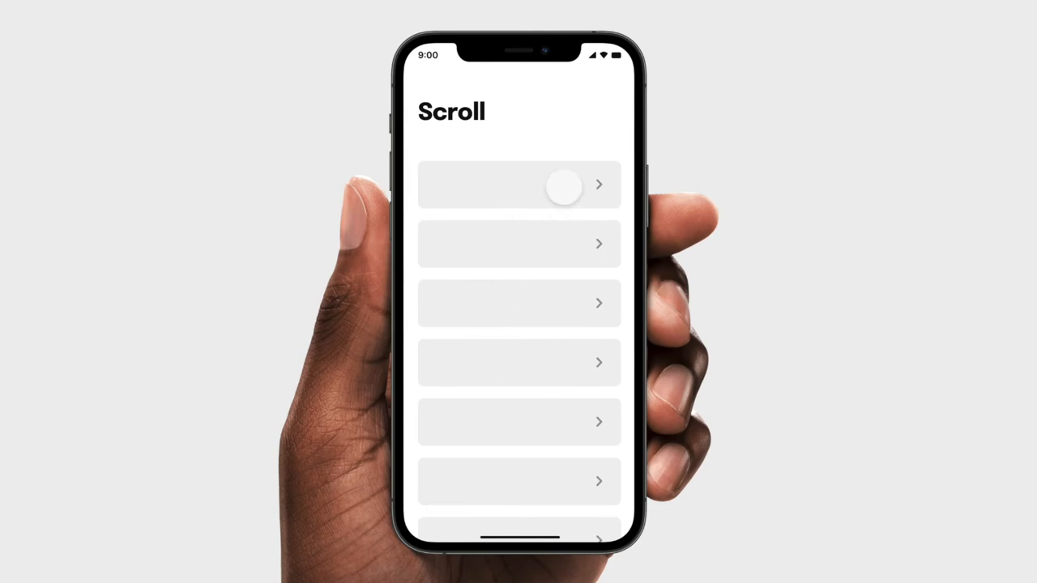
{"action": "left_click", "coordinate": [519, 184]}
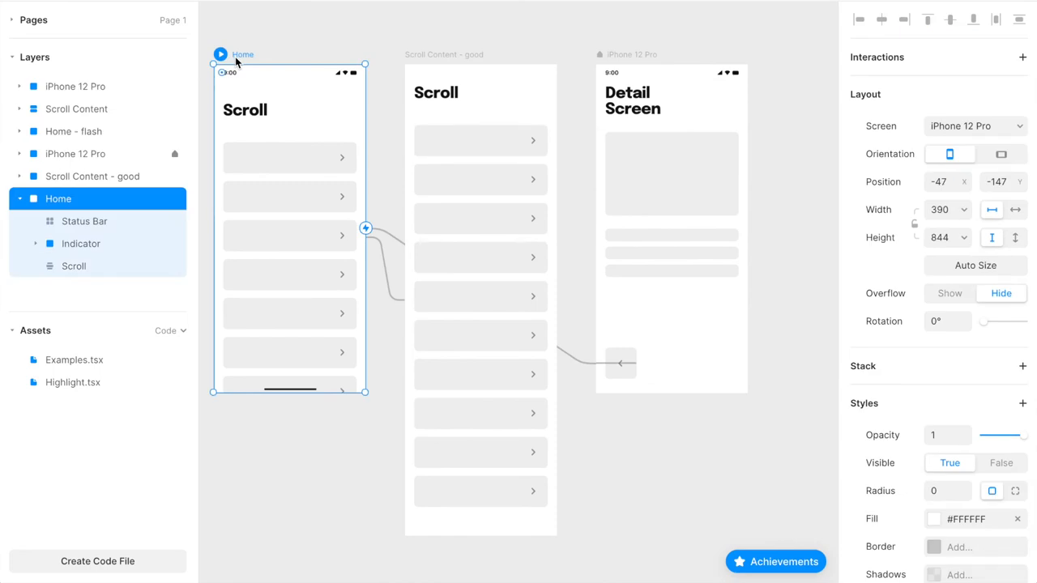
- Play the Home frame prototype and press, then tap, the first list row
{"action": "left_click", "coordinate": [220, 53]}
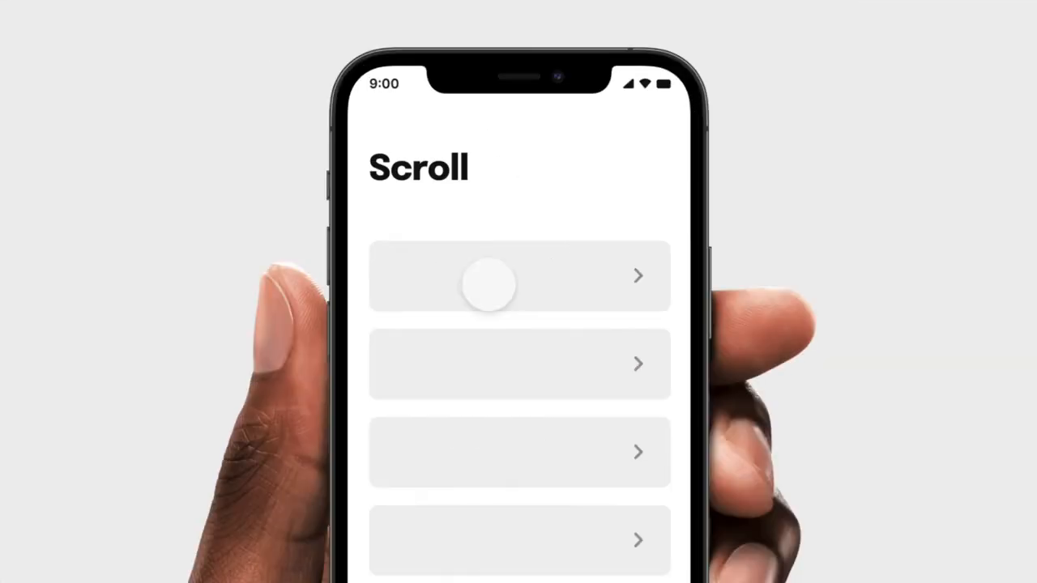
{"action": "left_click_drag", "start_coordinate": [488, 284], "coordinate": [525, 278]}
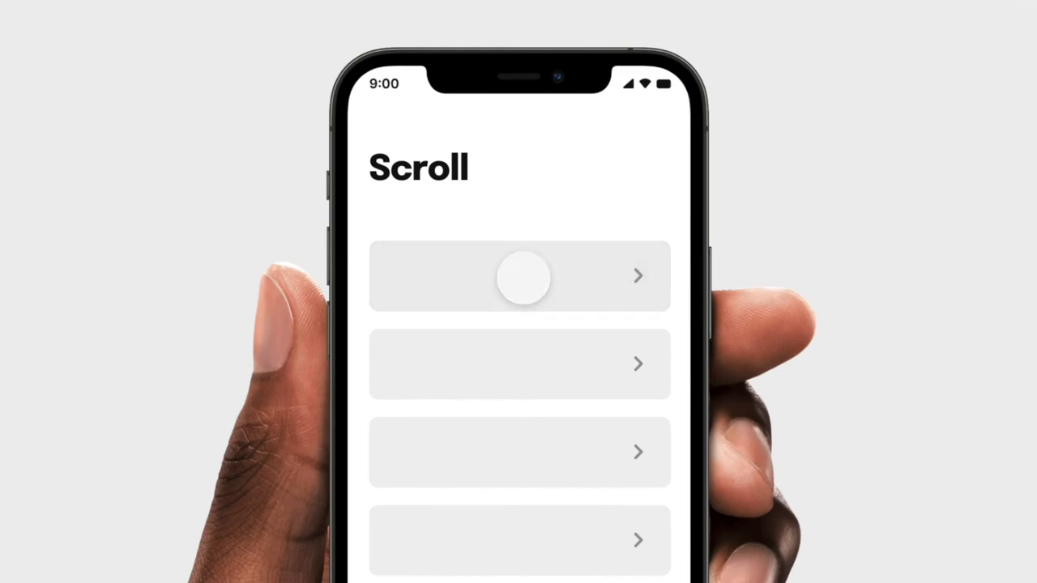
{"action": "scroll", "scroll_direction": "left", "scroll_amount": 3}
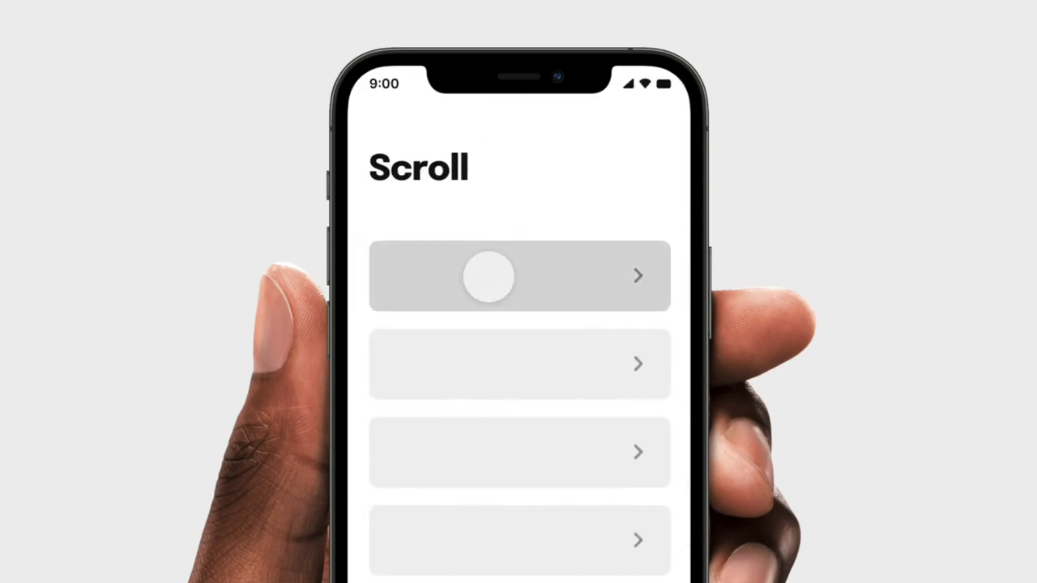
{"action": "left_click", "coordinate": [519, 275]}
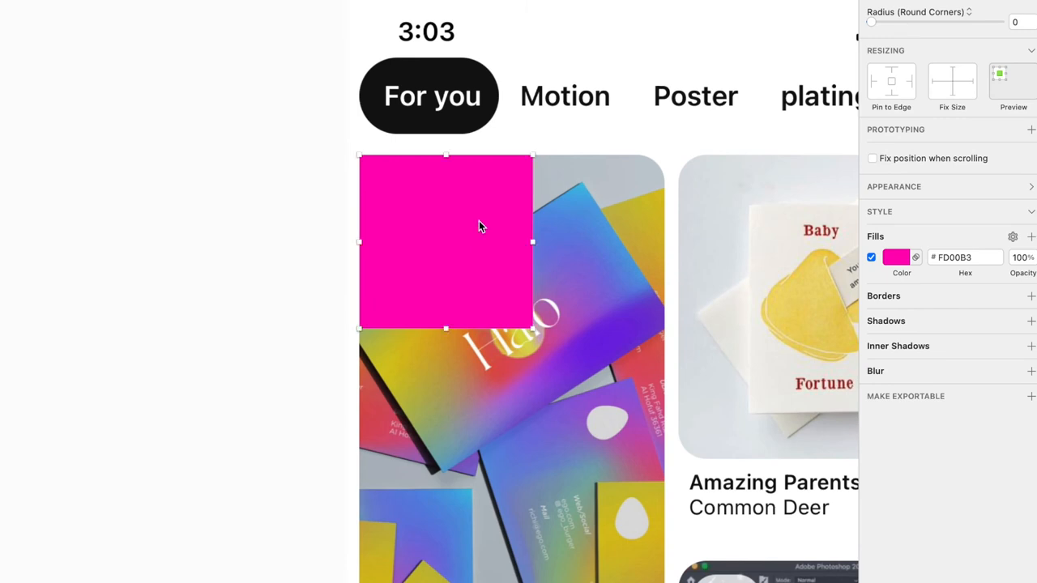
- Position the pink square on the card's corner and set its corner radius to 20
{"action": "left_click_drag", "start_coordinate": [871, 22], "coordinate": [906, 22]}
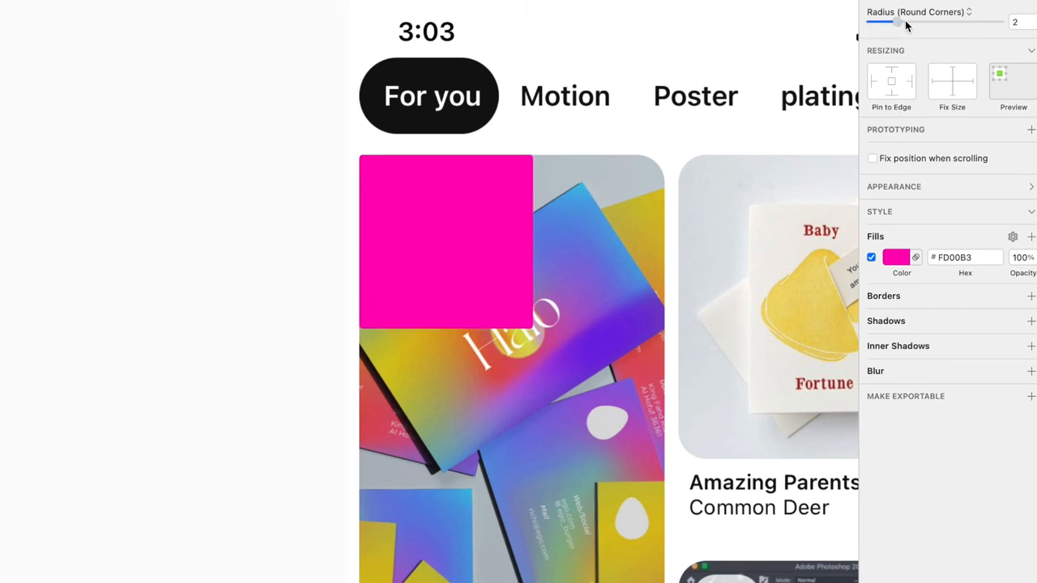
{"action": "left_click_drag", "start_coordinate": [898, 22], "coordinate": [952, 21]}
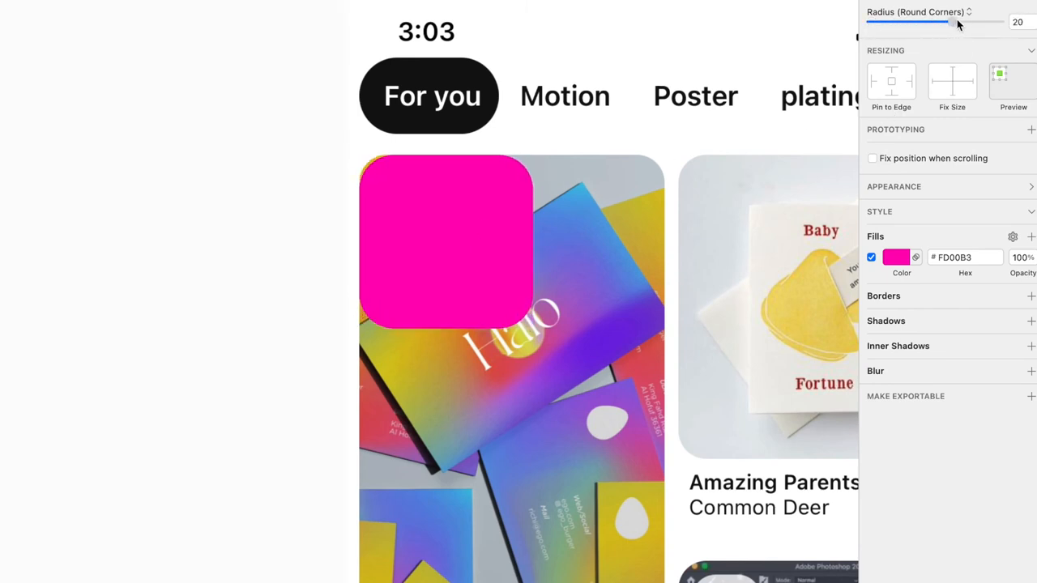
{"action": "left_click_drag", "start_coordinate": [950, 22], "coordinate": [946, 22]}
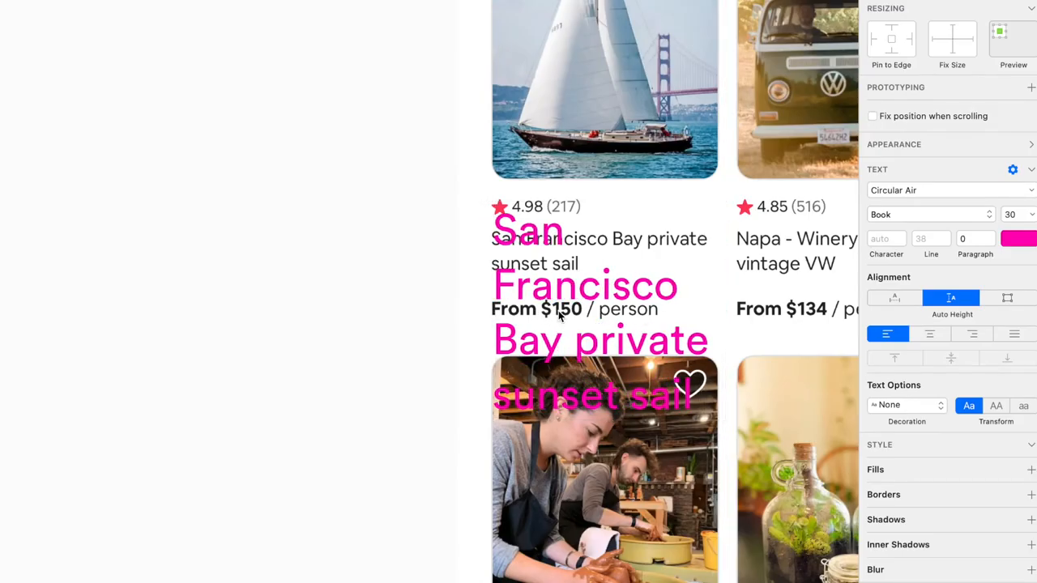
- Set the pink listing-title copy's font size to 15 to match the original title
{"action": "type", "text": "15"}
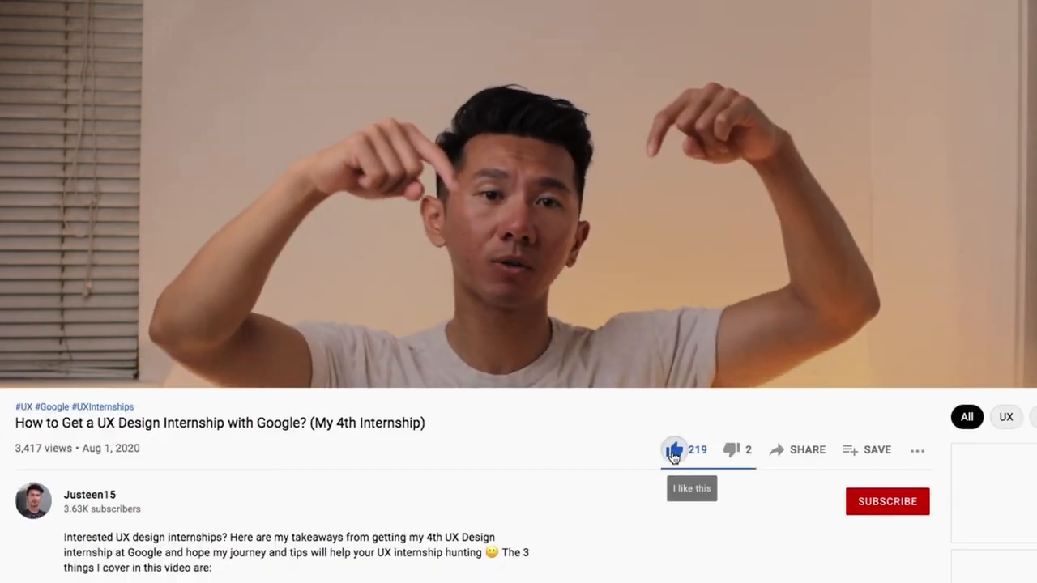
- Enter the text 'Useful info! LIKED! :D' on YouTube and scroll down three notches
{"action": "type", "text": "Useful info! LIKED! :D"}
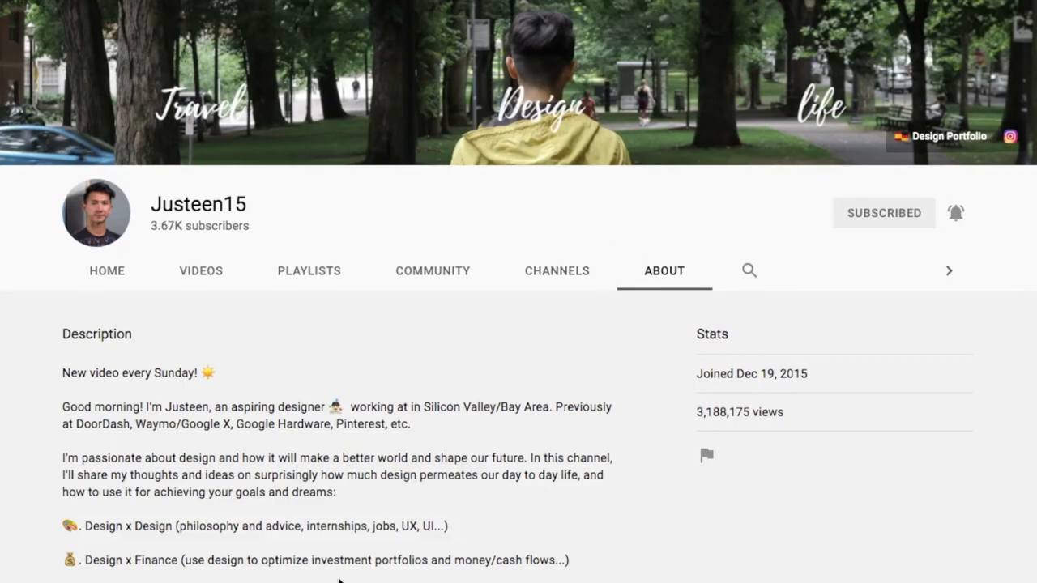
{"action": "scroll", "scroll_direction": "down", "scroll_amount": 3}
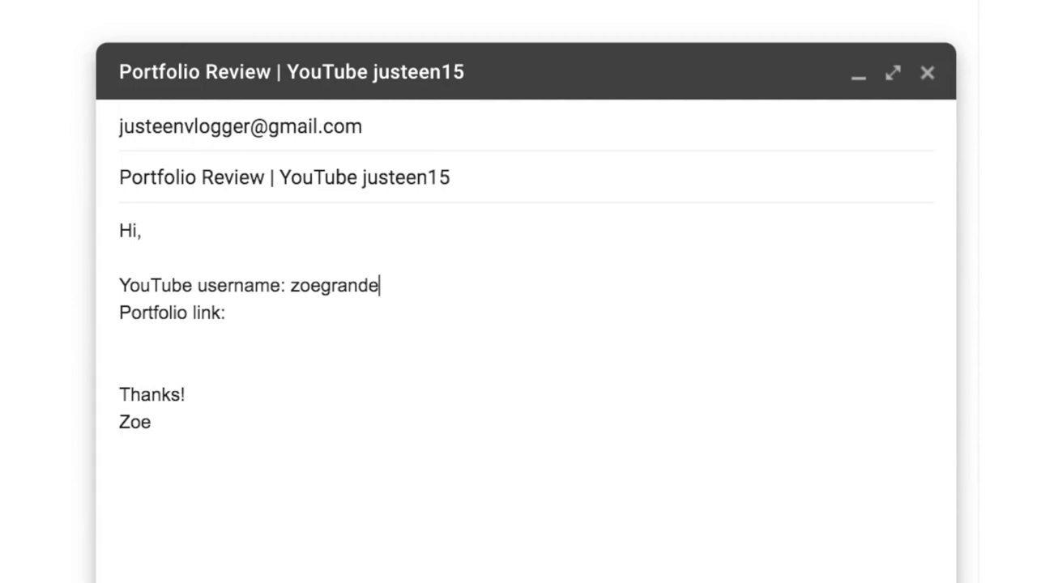
- Type 97 into the username line of the Portfolio Review email draft
{"action": "type", "text": "97"}
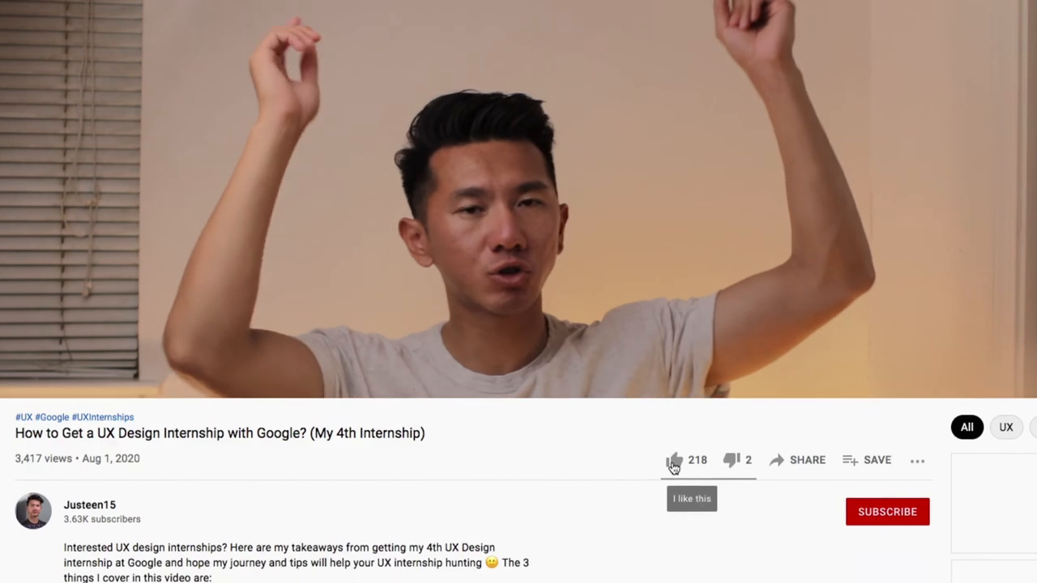
- Like the UX internship video, subscribe to the channel, and enable upload notifications
{"action": "left_click", "coordinate": [675, 460]}
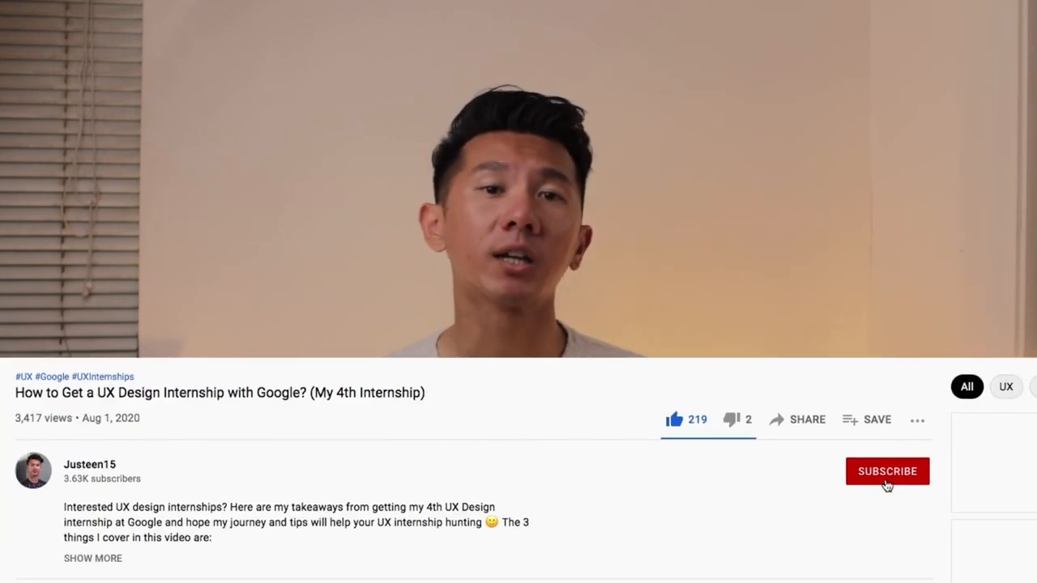
{"action": "left_click", "coordinate": [887, 471]}
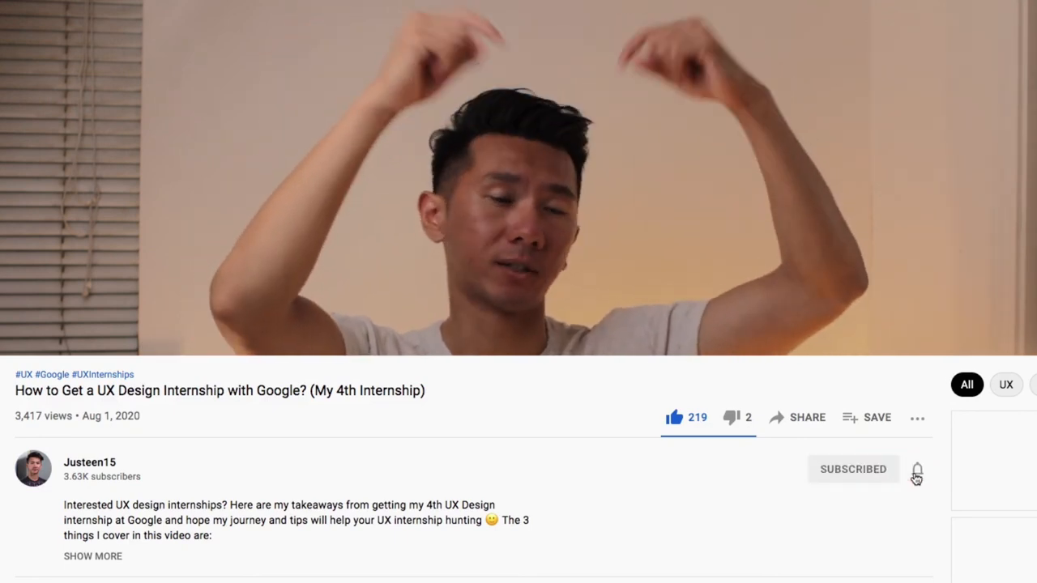
{"action": "left_click", "coordinate": [916, 469]}
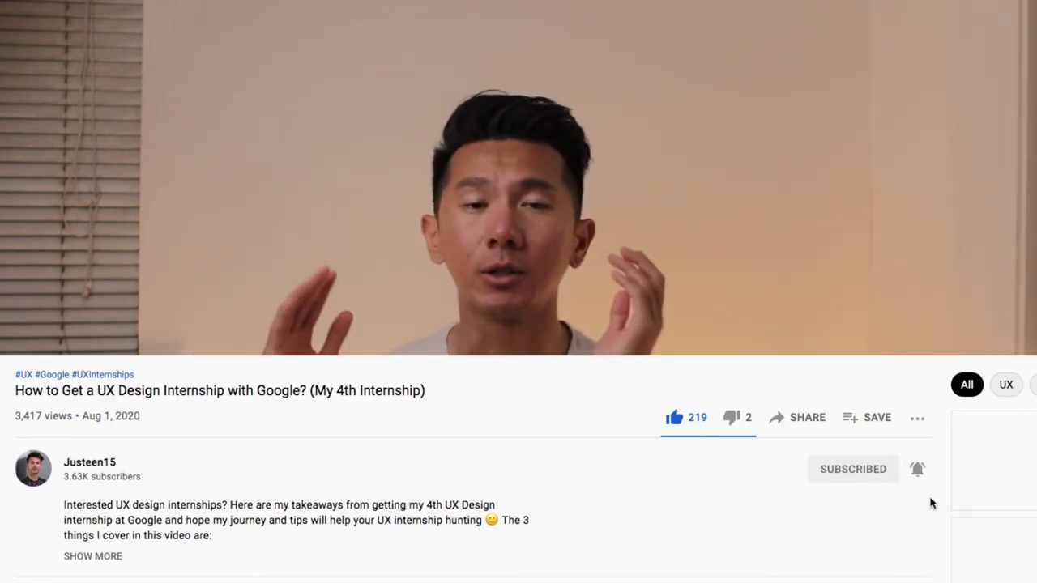